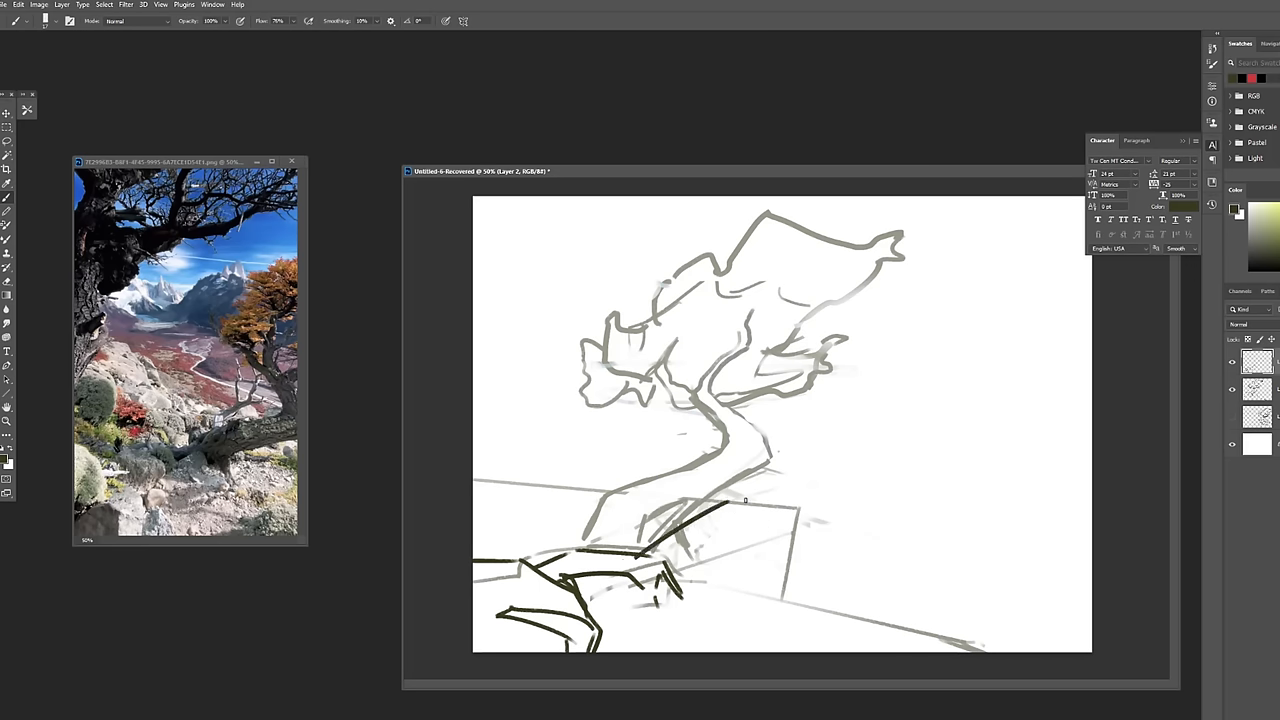
Stroke a dark line extending the rock outline rightward beneath the tree trunk.
{"action": "left_click_drag", "start_coordinate": [630, 544], "coordinate": [860, 624]}
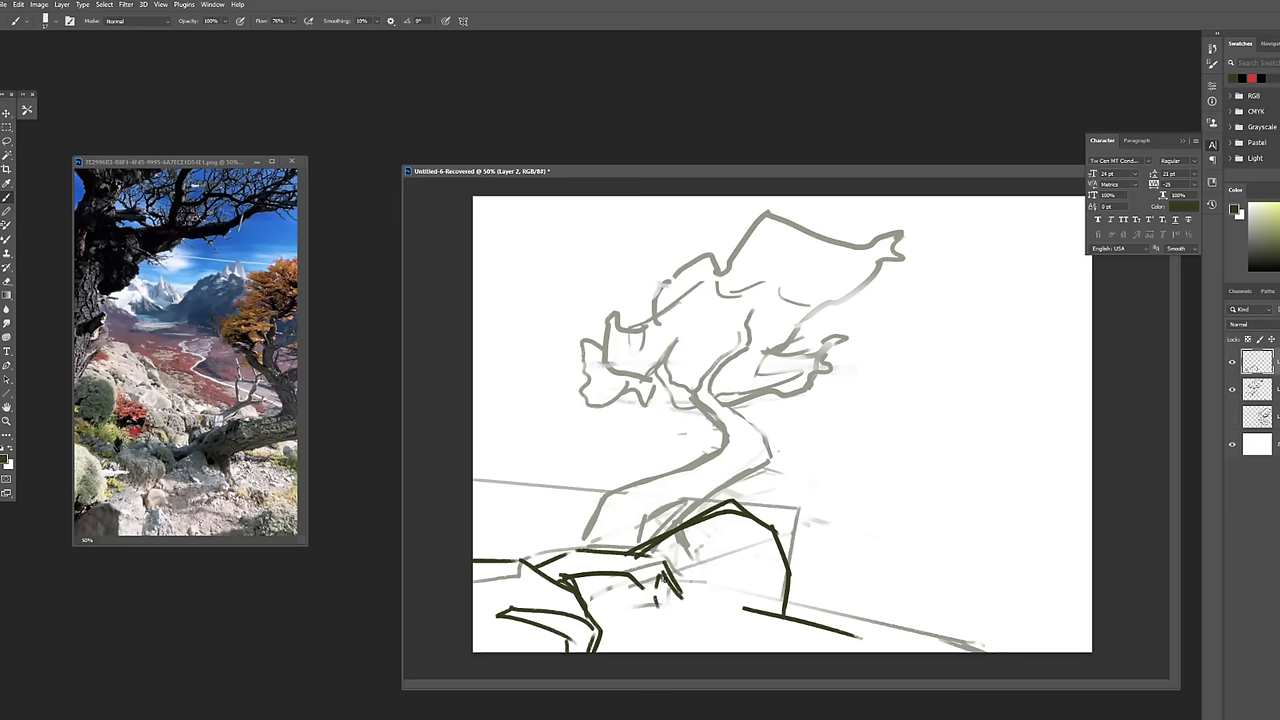